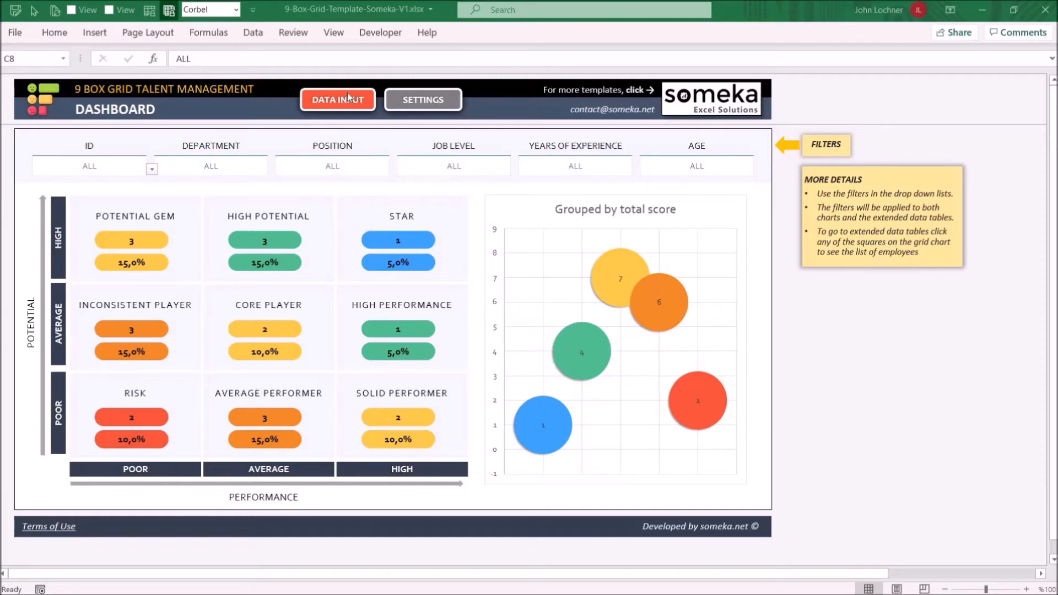
- Rename the top 9-box category from 'Star' to 'Sining Star' on the settings sheet
left_click(338, 100)
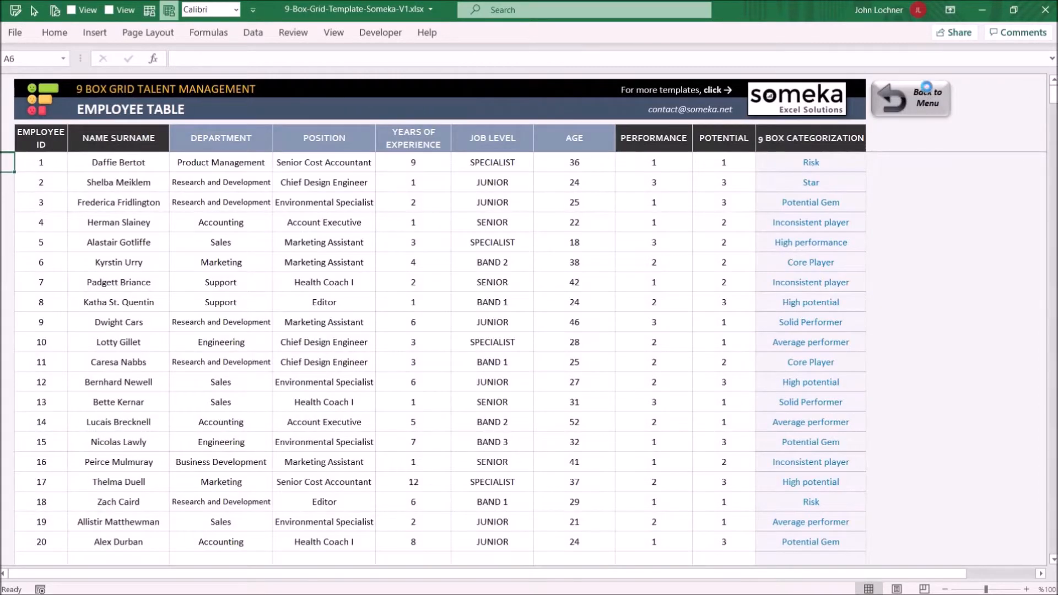
left_click(910, 98)
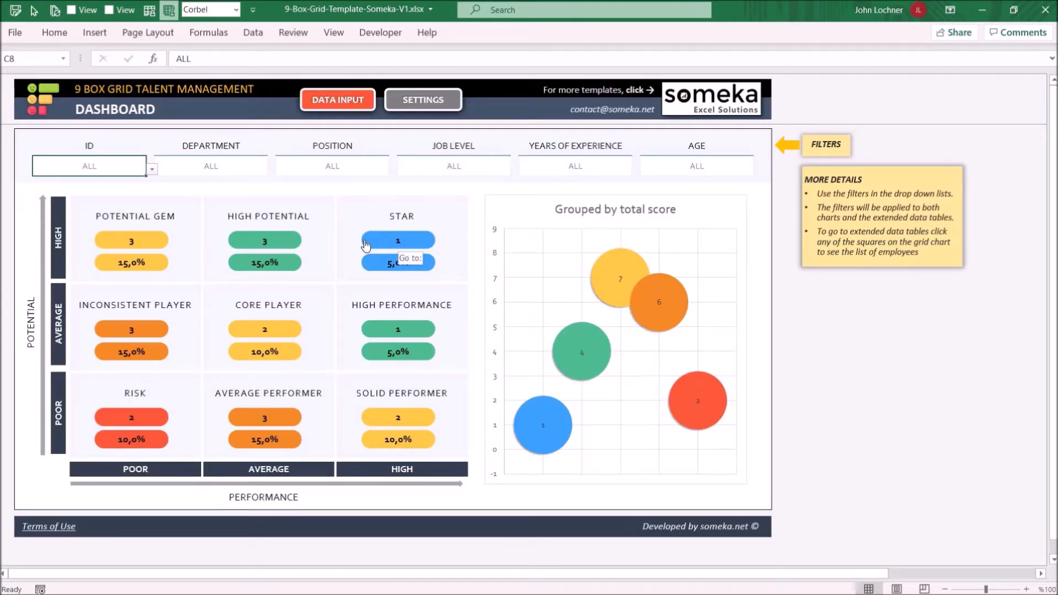
mouse_move(199, 253)
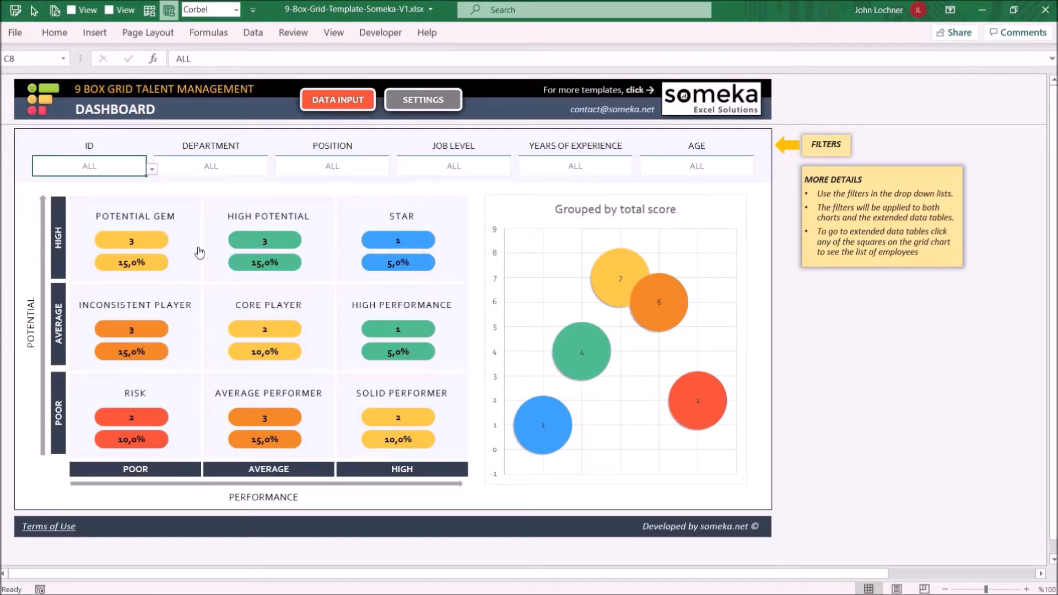
mouse_move(321, 372)
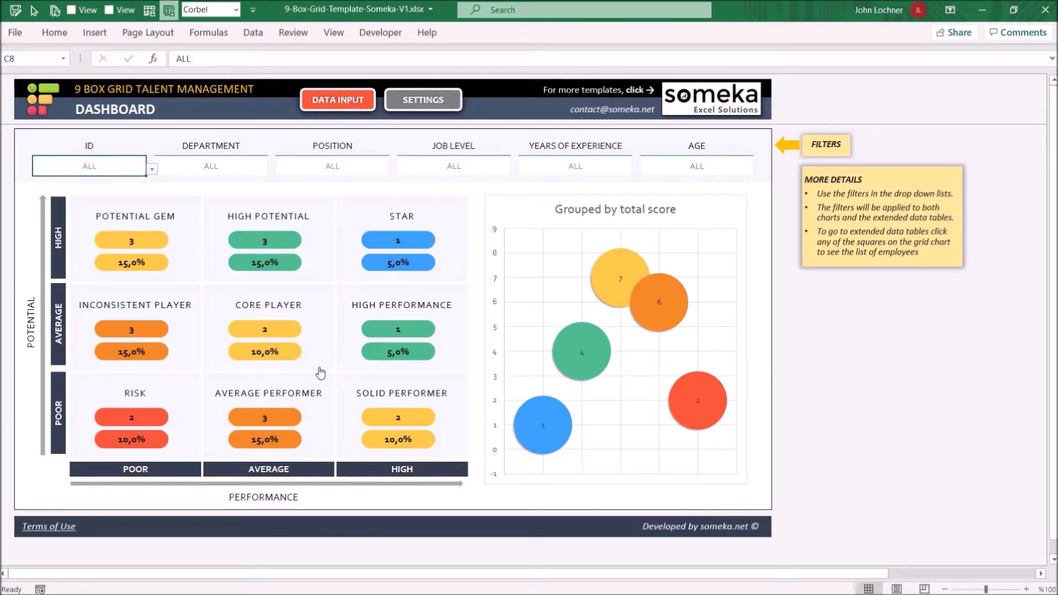
mouse_move(317, 373)
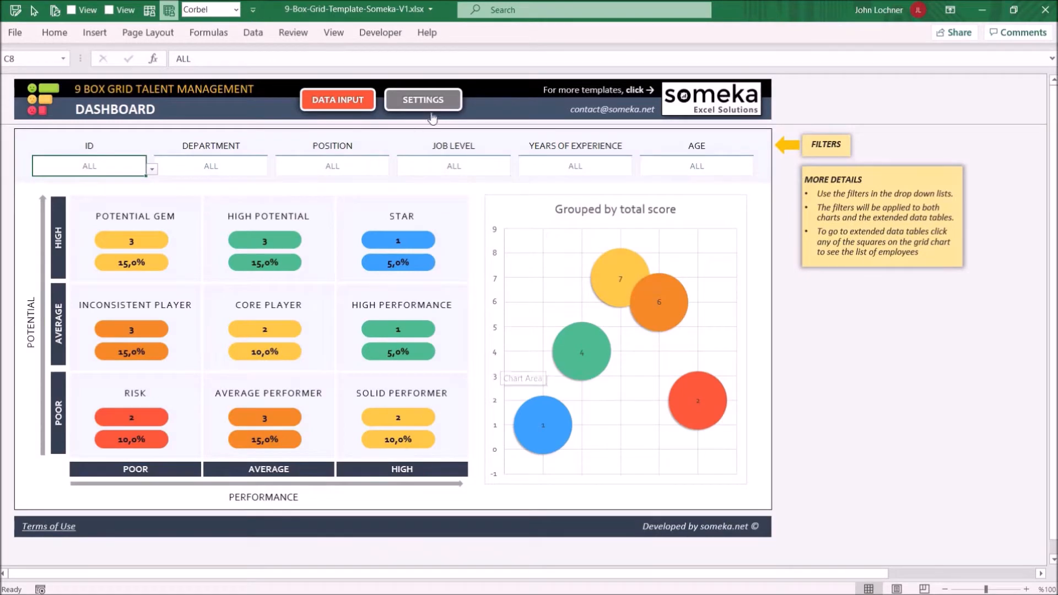
left_click(422, 100)
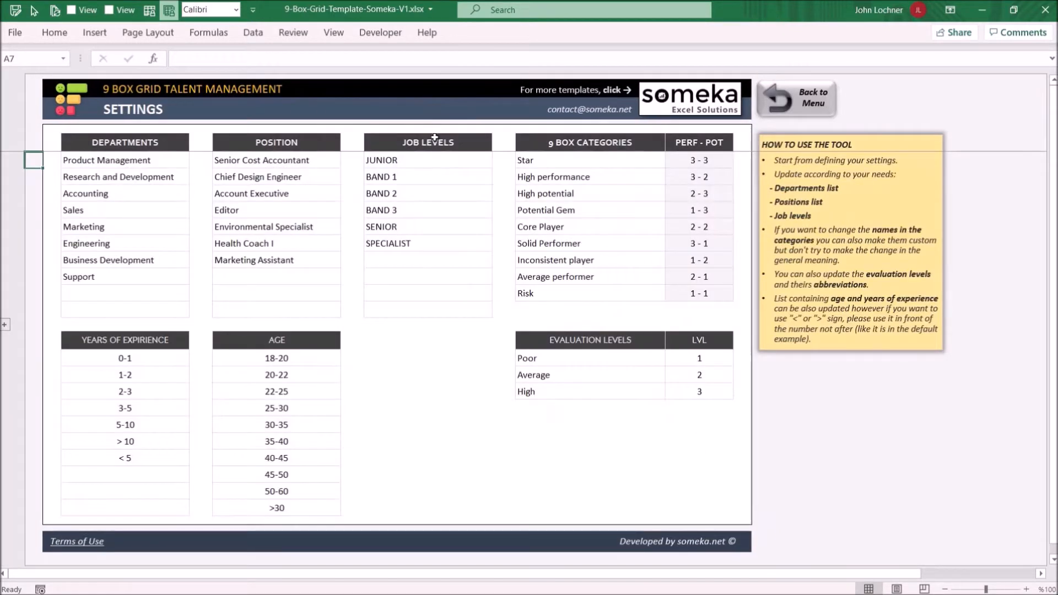
mouse_move(175, 227)
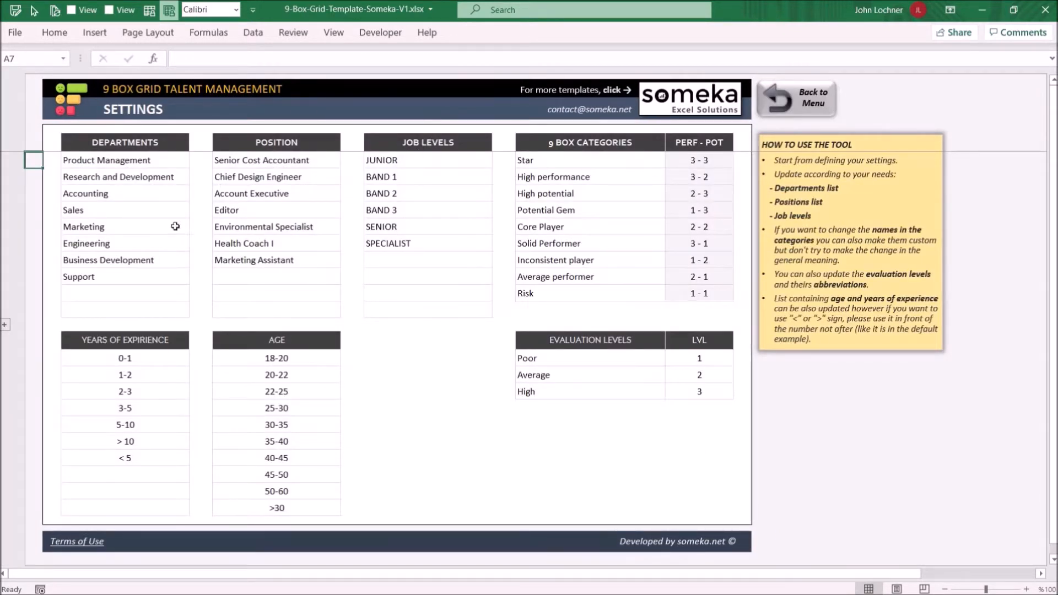
mouse_move(380, 198)
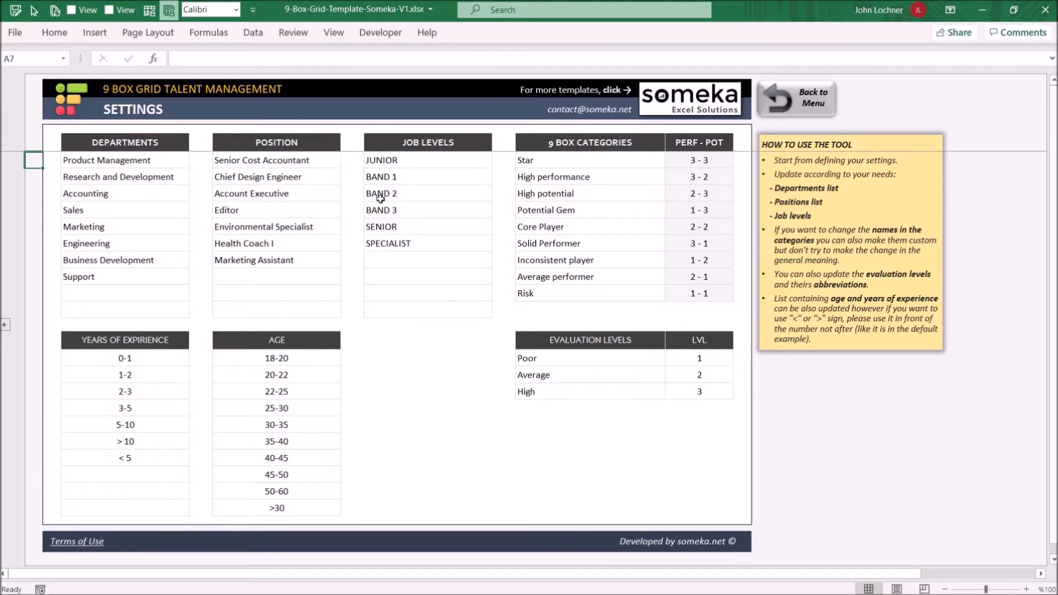
mouse_move(390, 197)
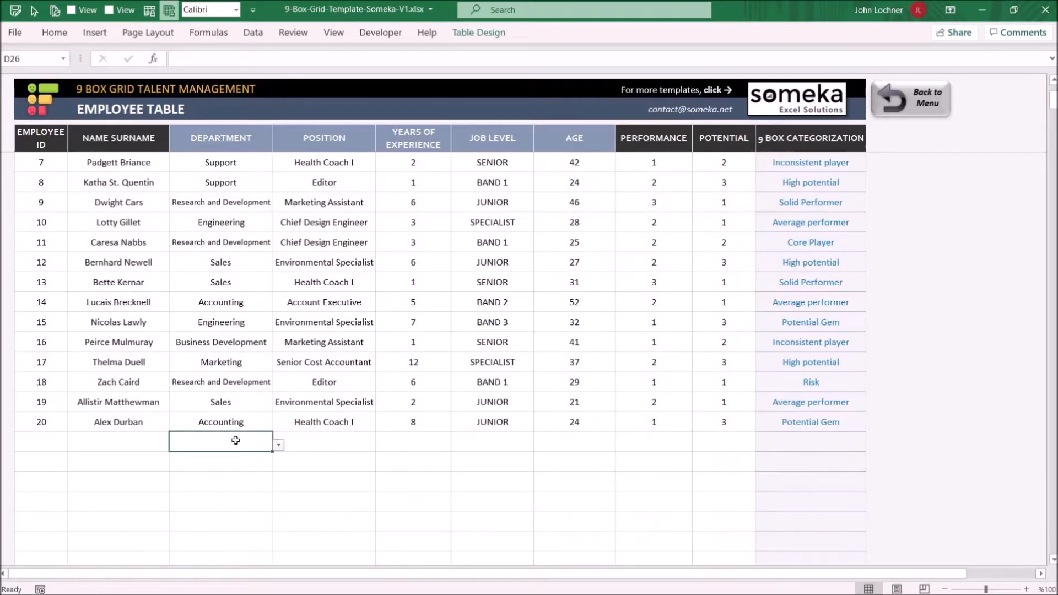
left_click(324, 442)
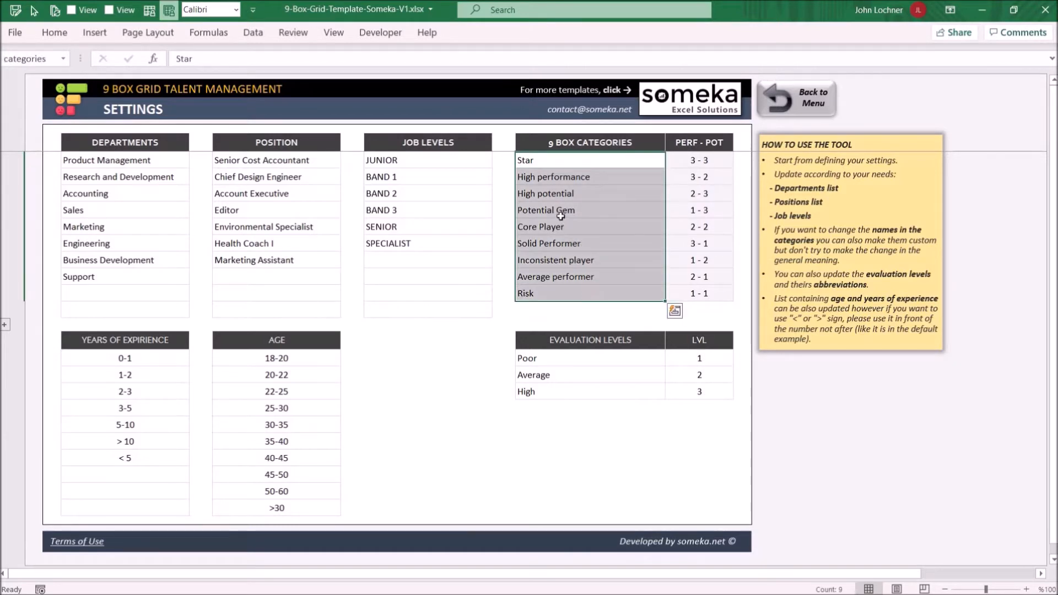
left_click(553, 160)
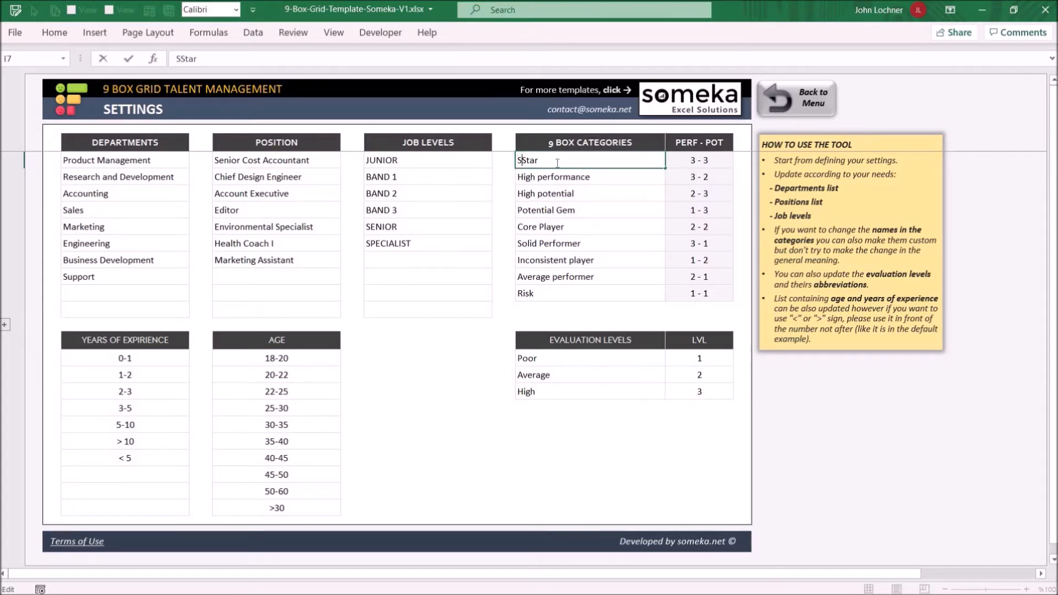
type("Sining Star")
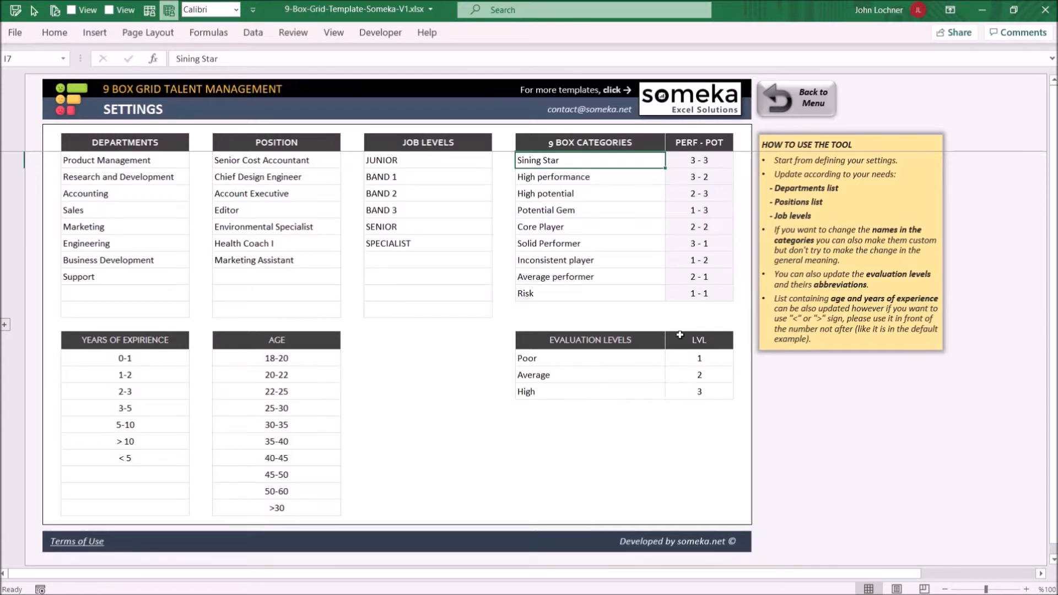
mouse_move(579, 221)
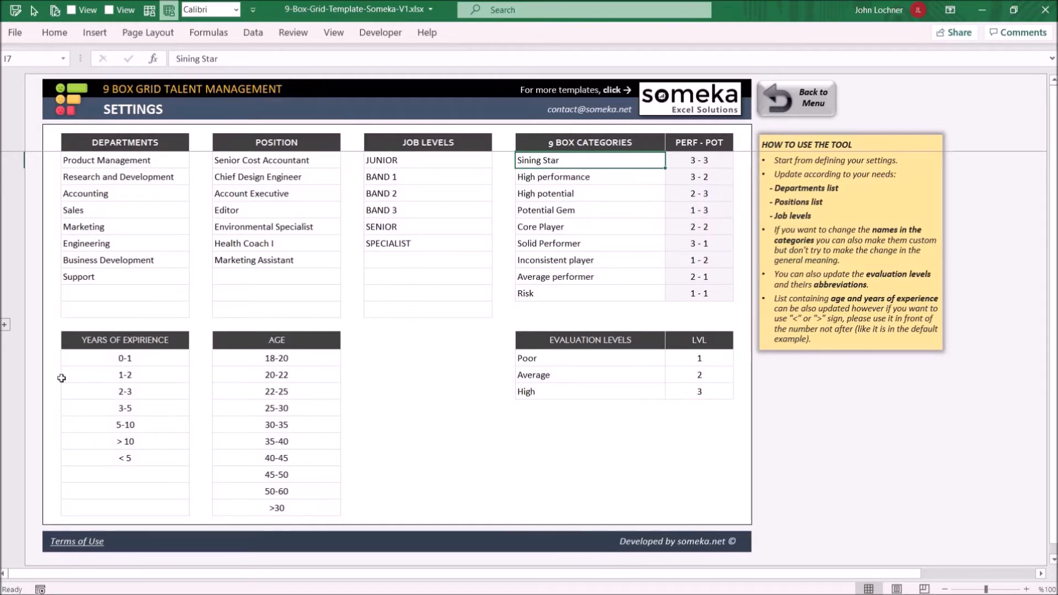
mouse_move(213, 384)
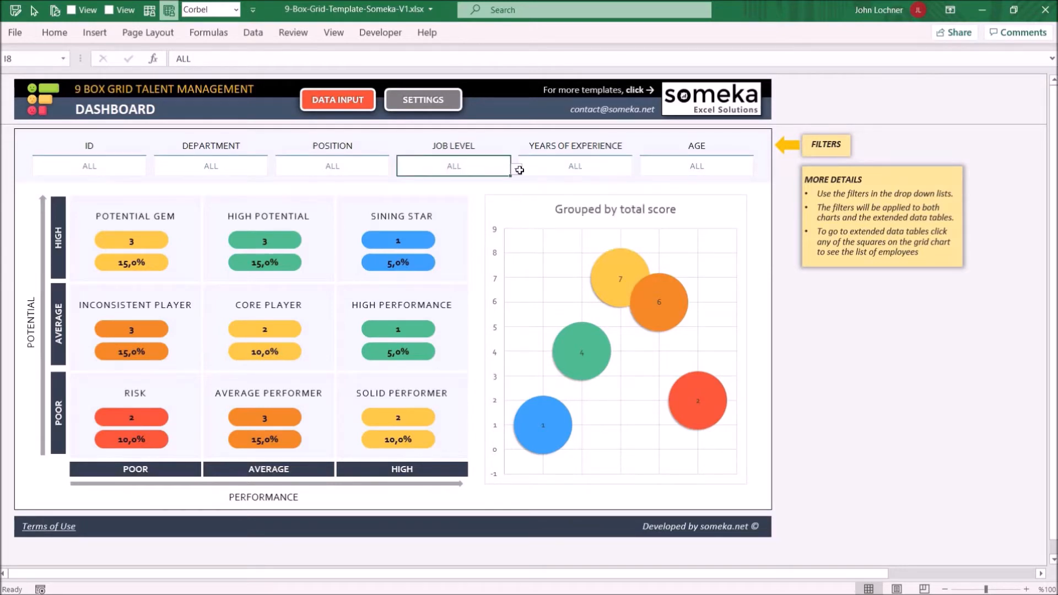
- Open the Employee Table sheet via the dashboard's DATA INPUT button
left_click(423, 99)
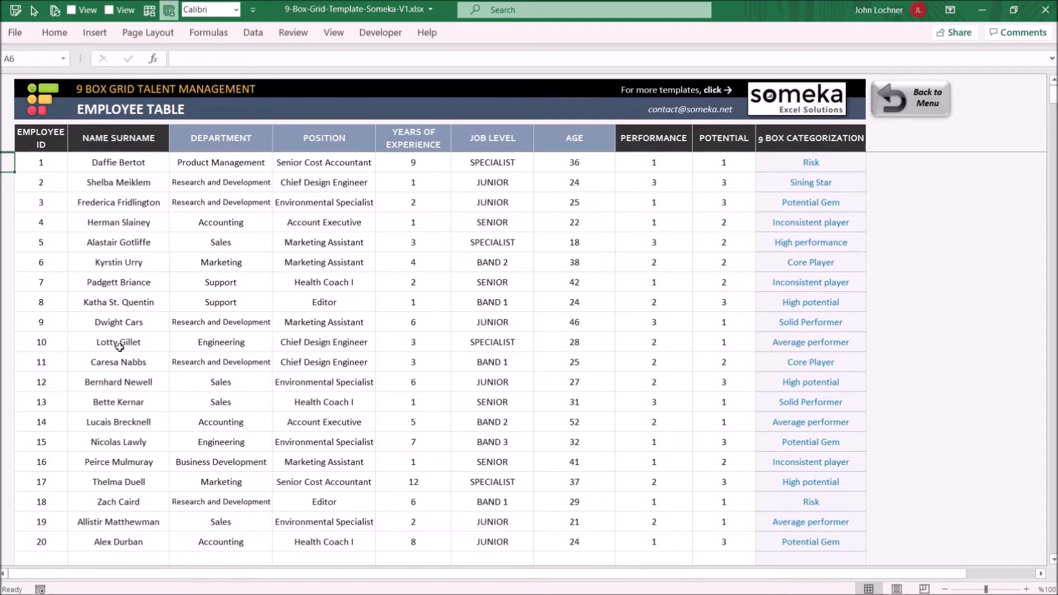
mouse_move(84, 402)
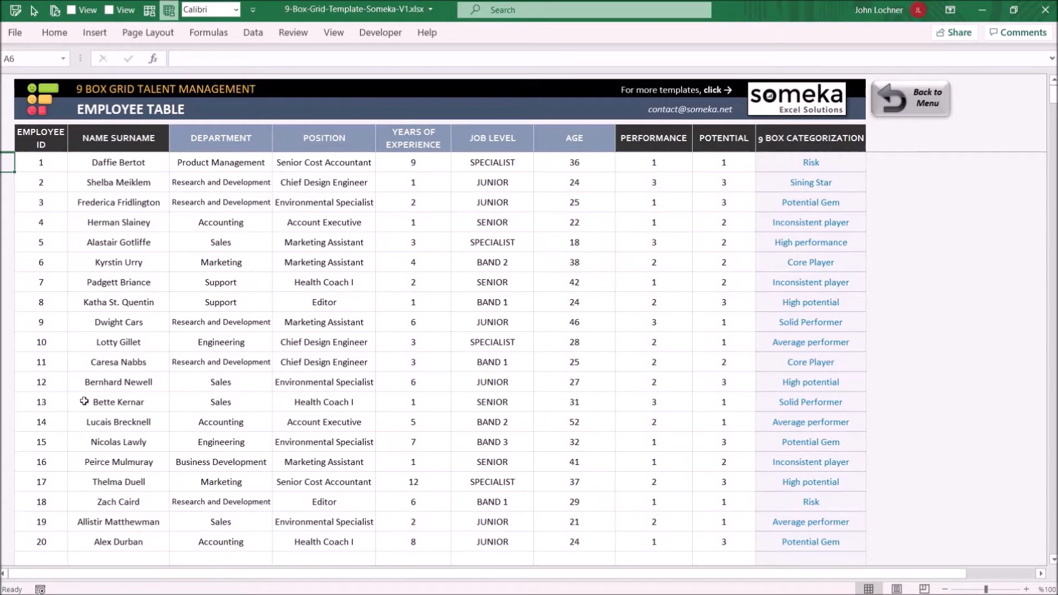
mouse_move(397, 391)
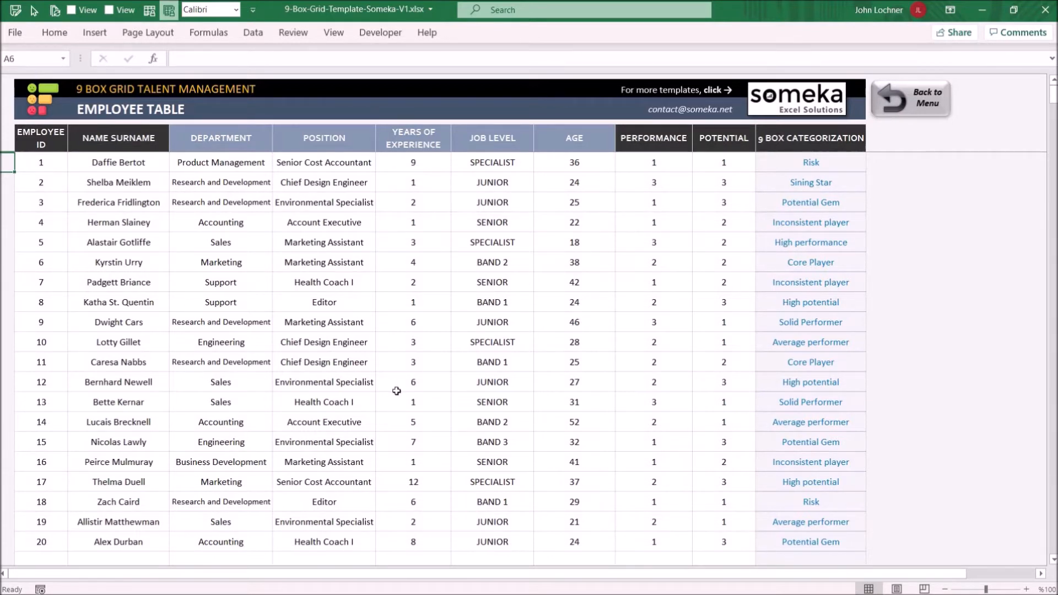
scroll("down", 3)
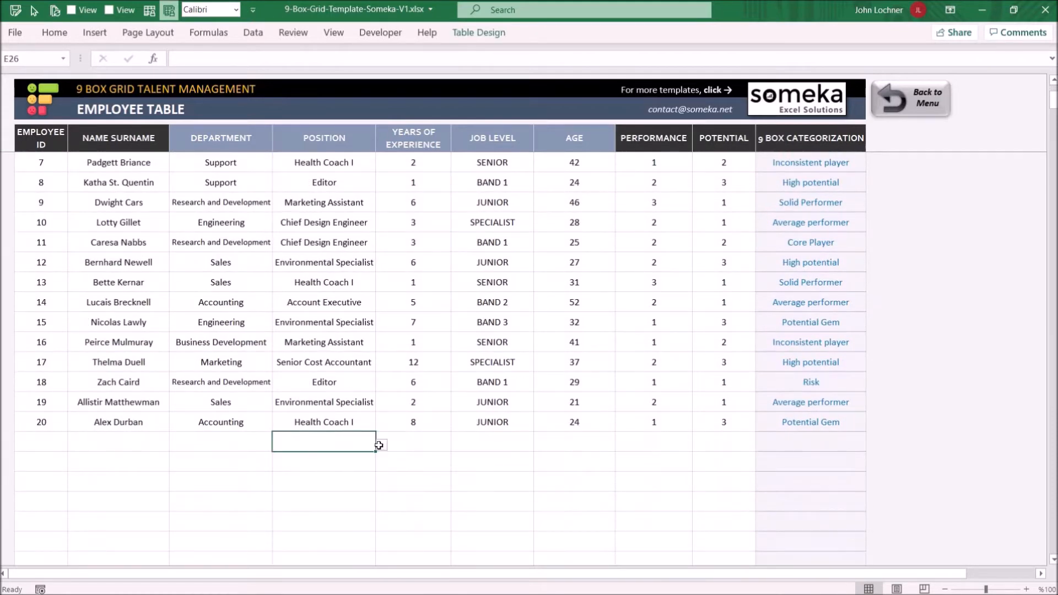
left_click(219, 442)
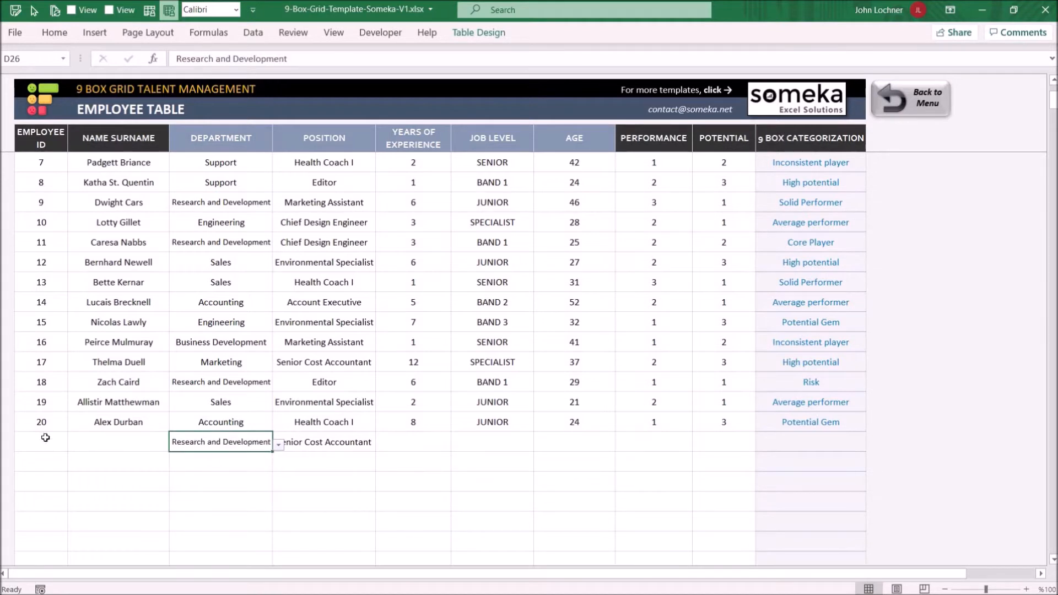
type("21")
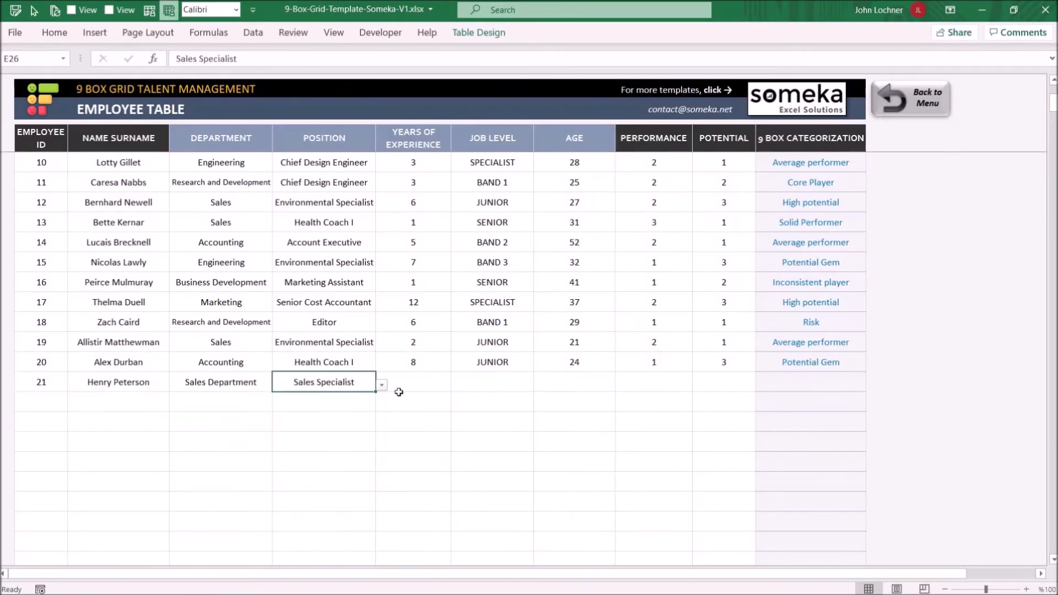
left_click(412, 381)
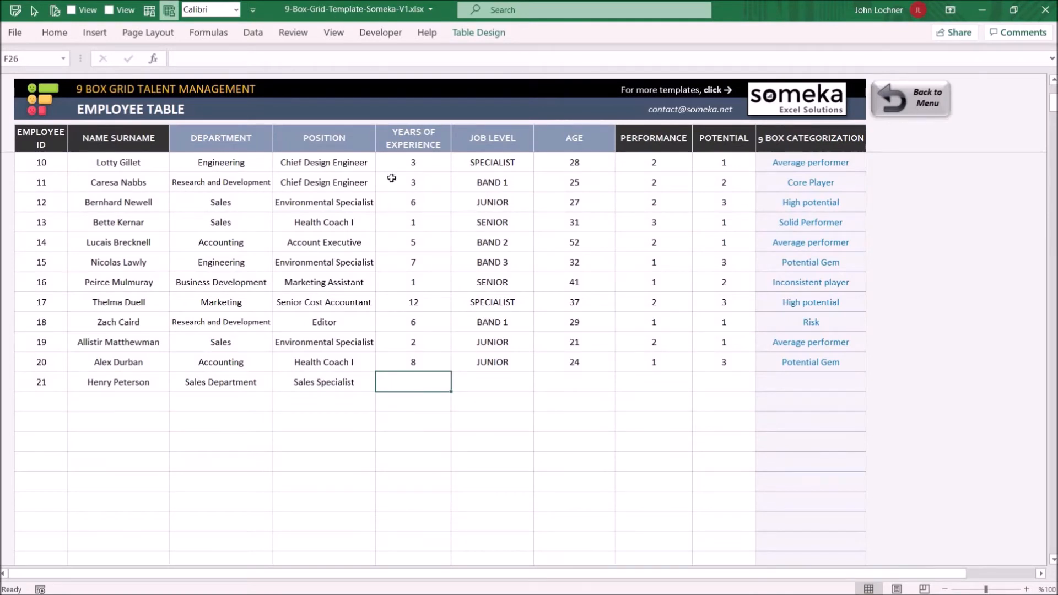
mouse_move(501, 372)
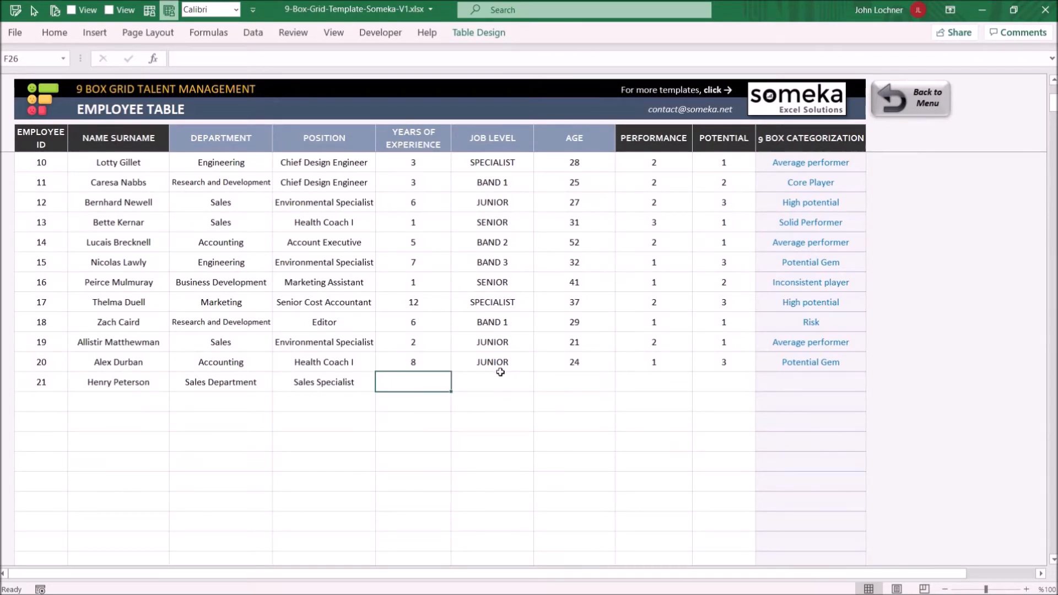
type("27")
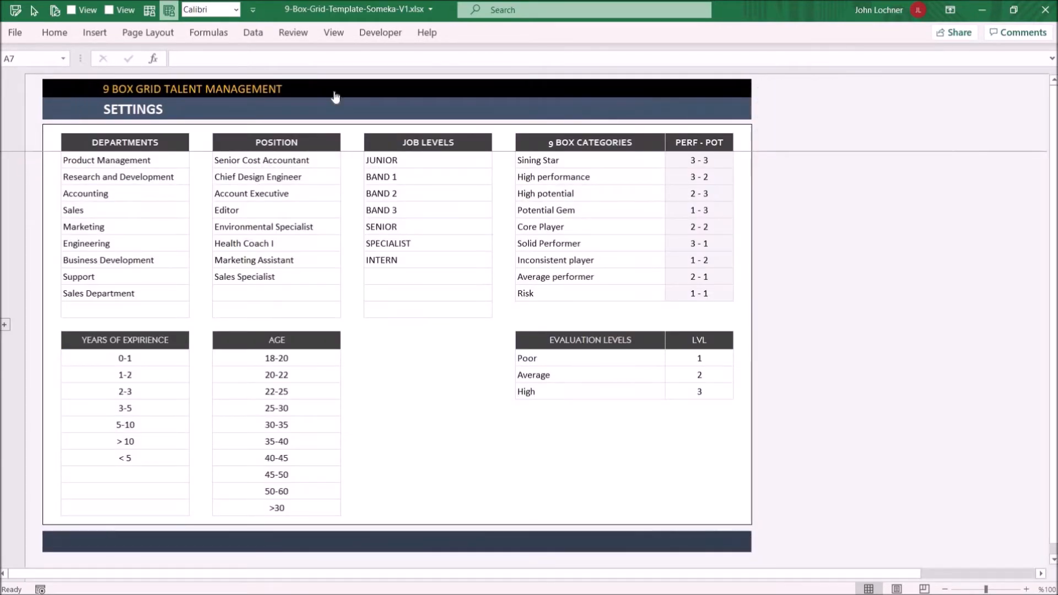
left_click(698, 445)
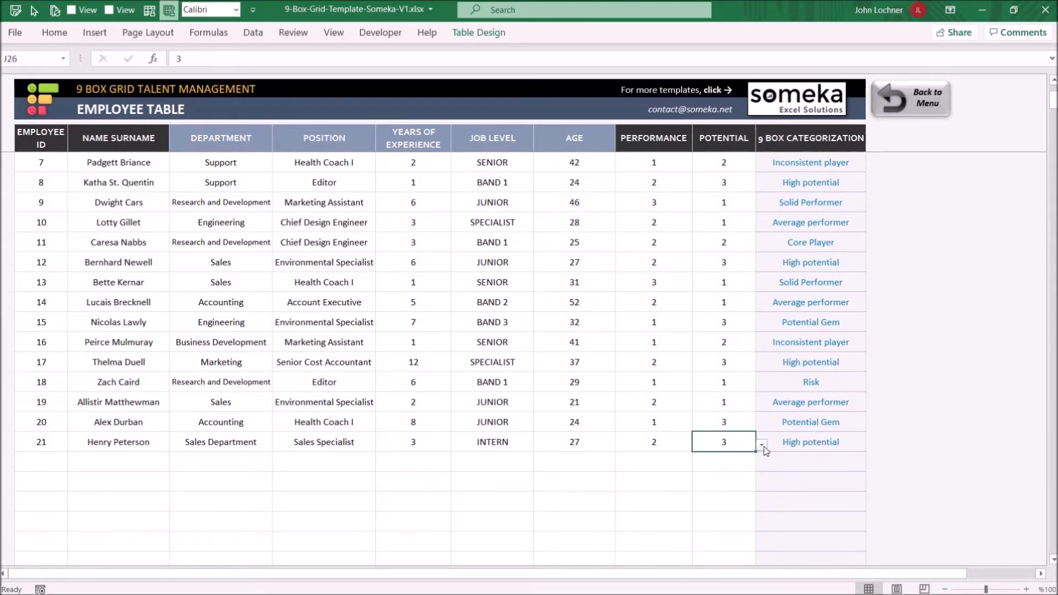
left_click(810, 442)
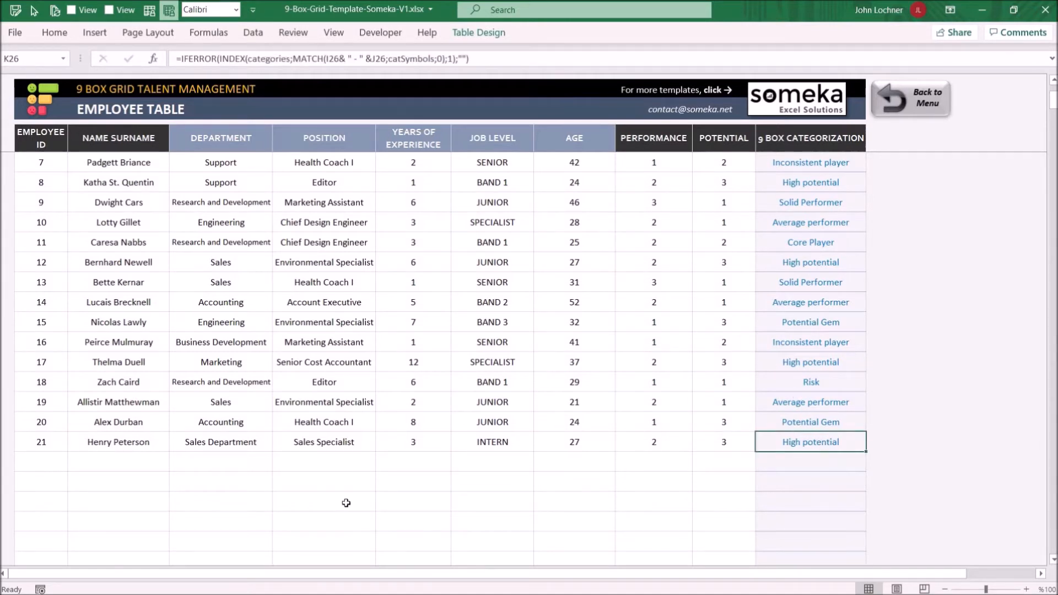
mouse_move(491, 442)
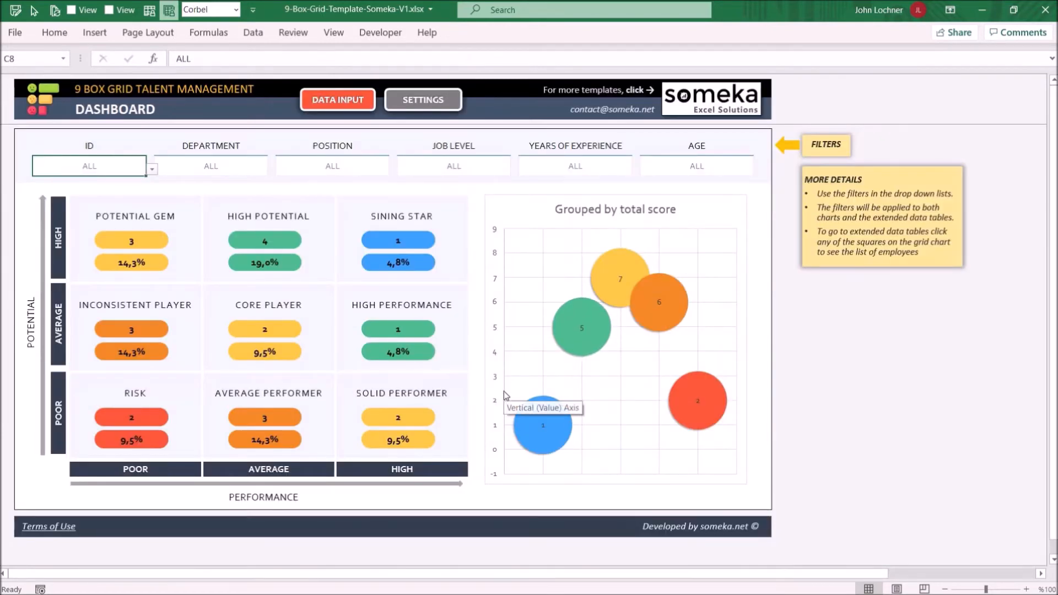
mouse_move(700, 332)
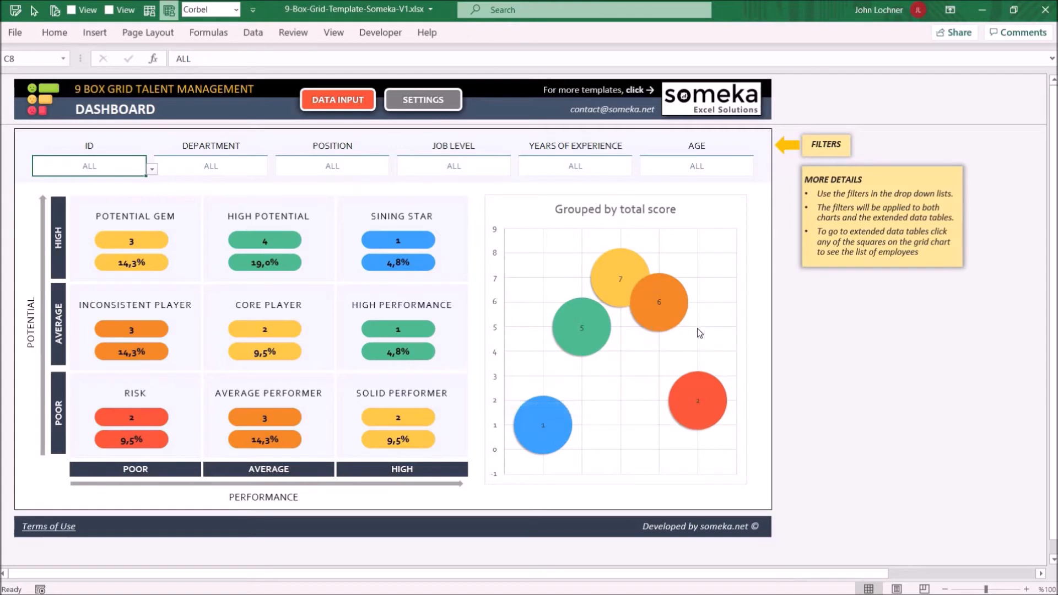
mouse_move(481, 266)
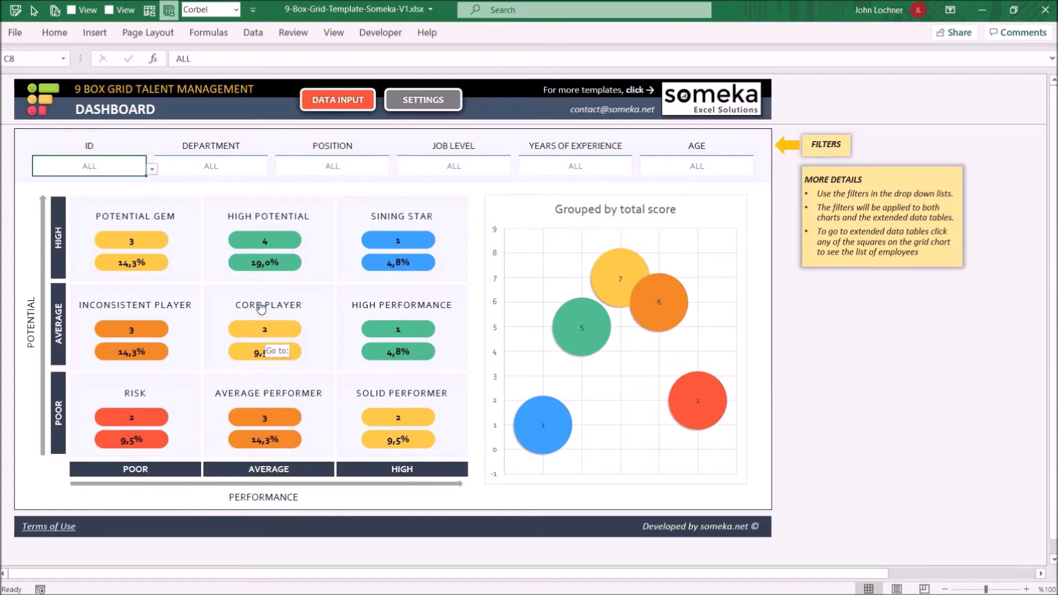
mouse_move(173, 263)
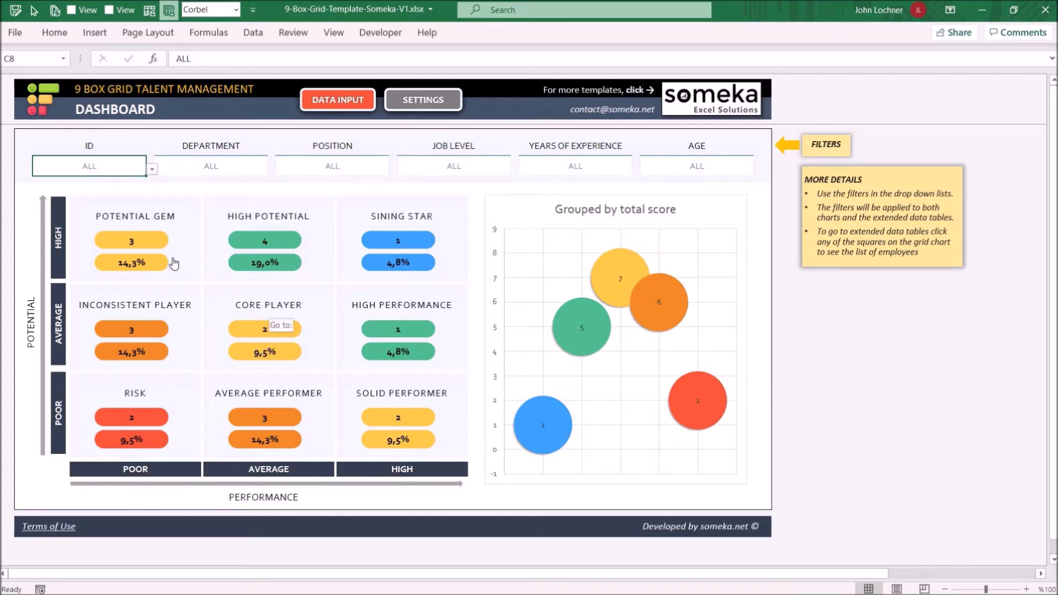
mouse_move(415, 425)
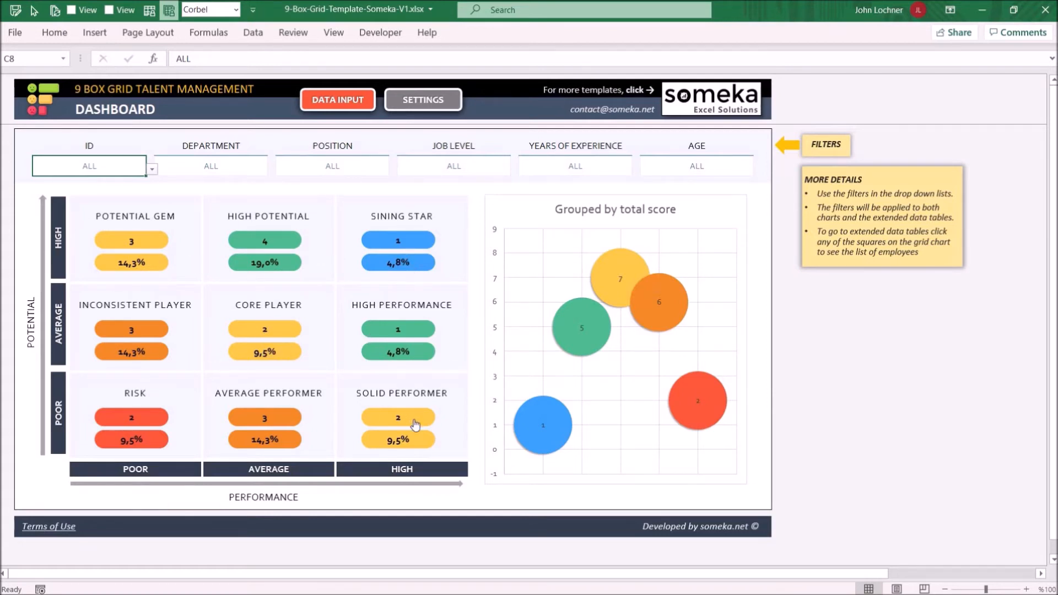
mouse_move(414, 425)
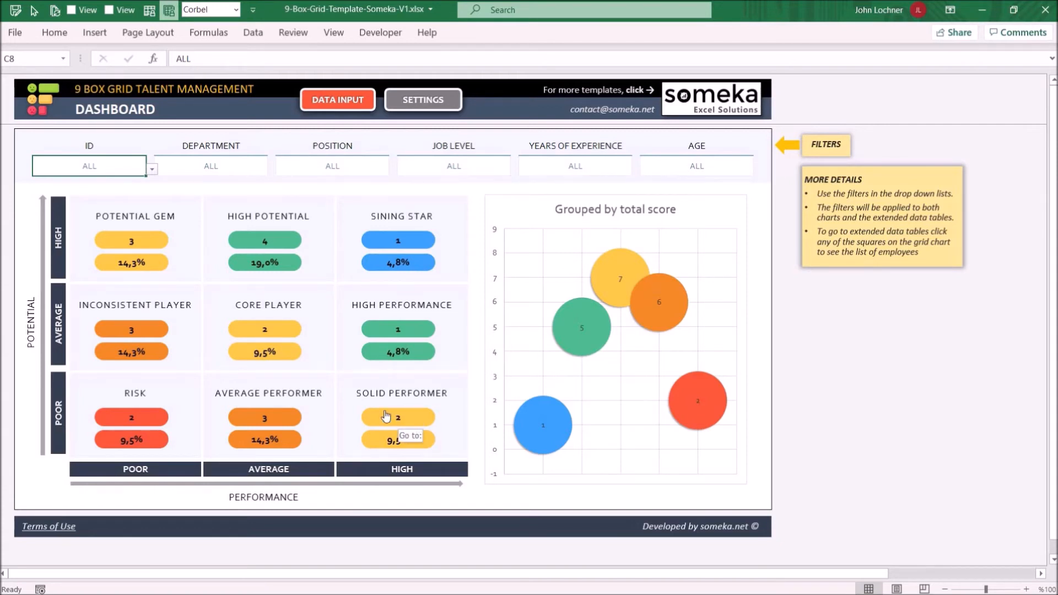
mouse_move(151, 244)
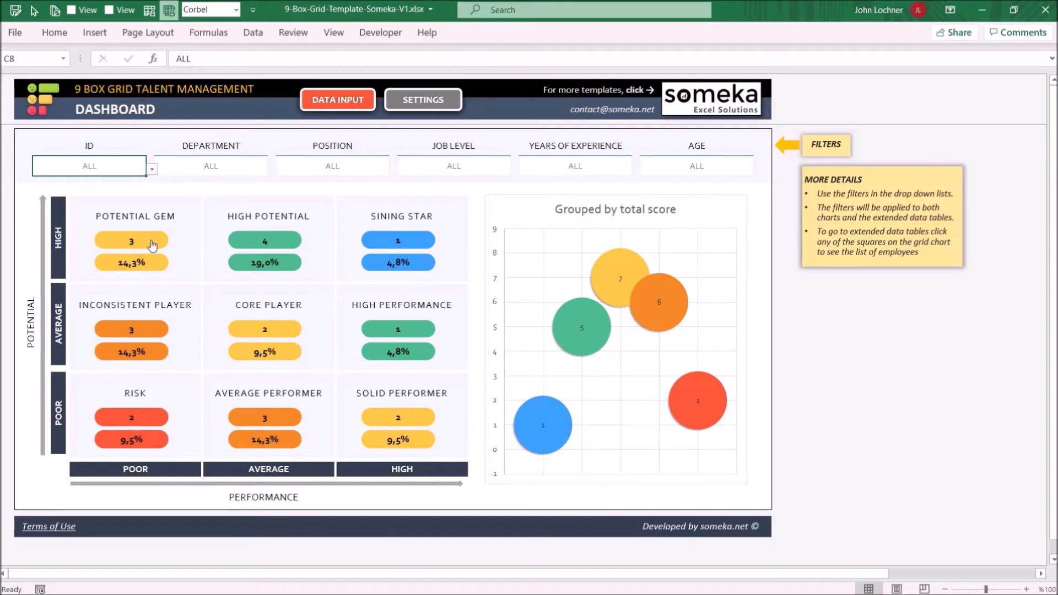
mouse_move(141, 232)
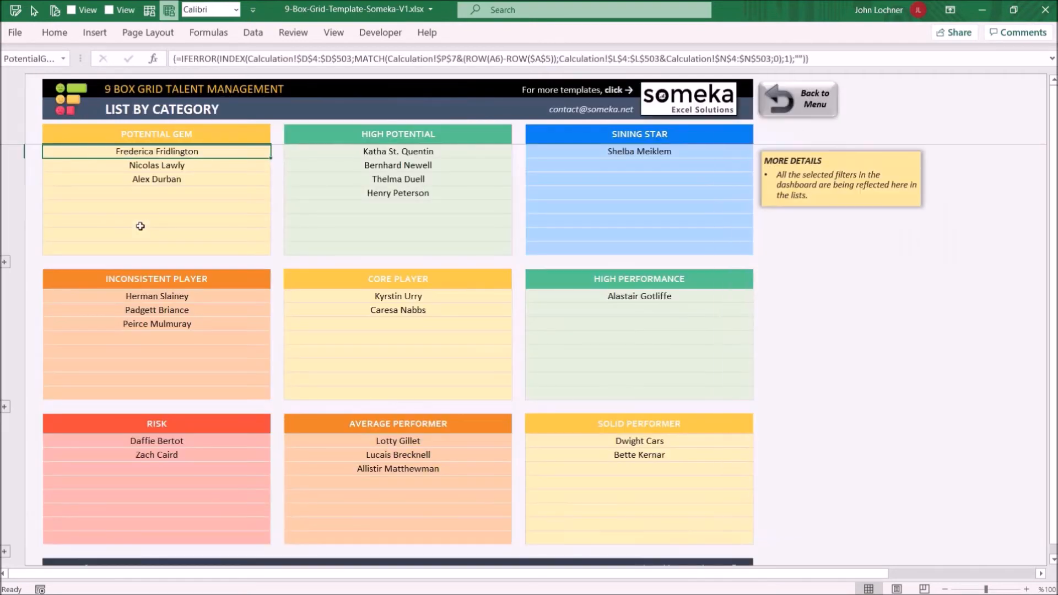
mouse_move(213, 440)
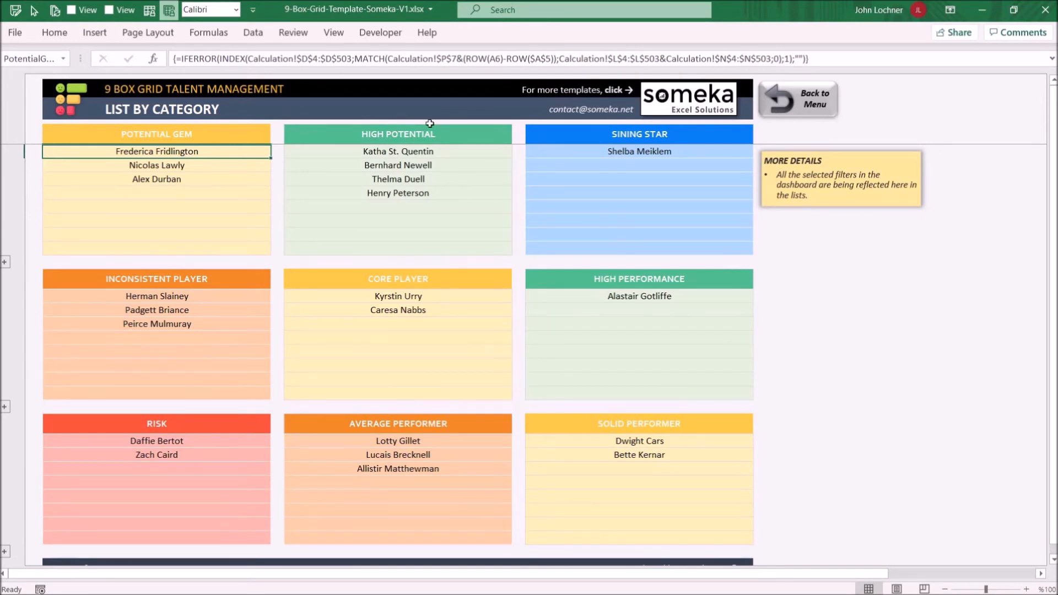
mouse_move(379, 162)
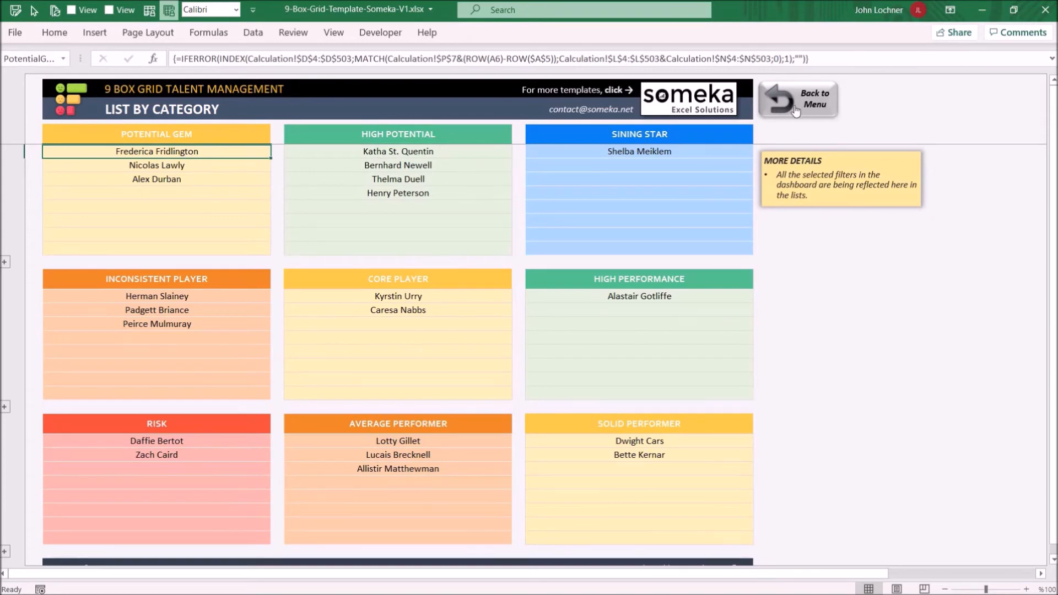
- Return from the List by Category sheet to the 9-box dashboard
left_click(797, 100)
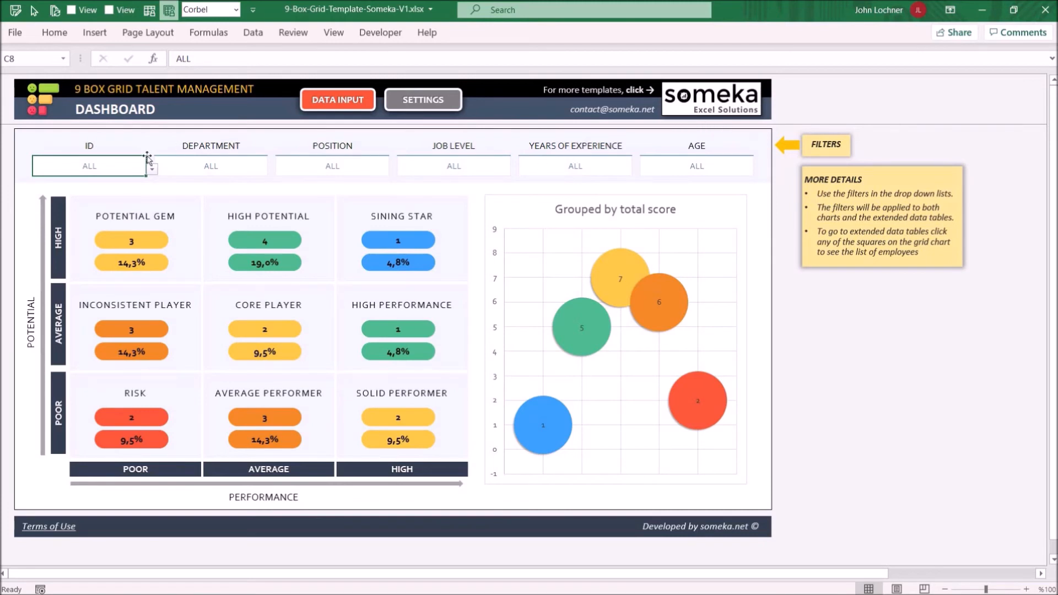
- Set the Department filter to Research and Development and Position to Environmental Specialist
left_click(453, 166)
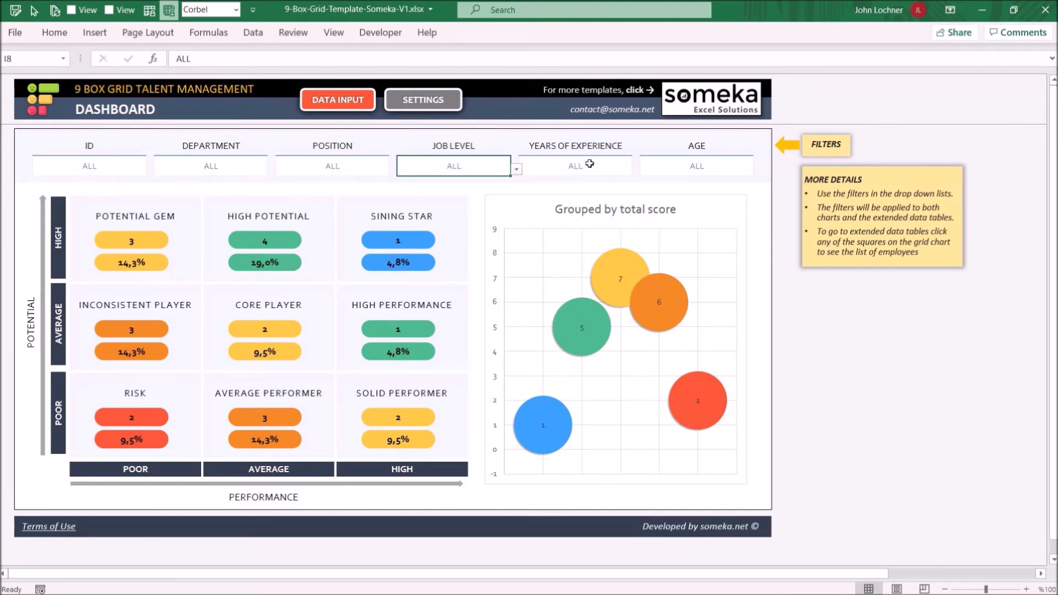
left_click(697, 166)
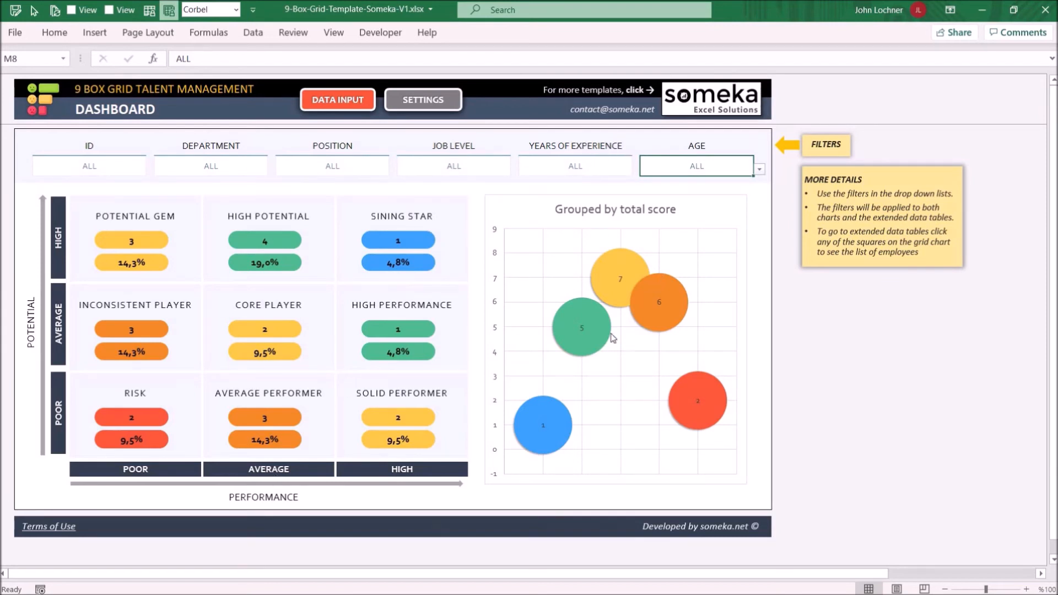
mouse_move(226, 162)
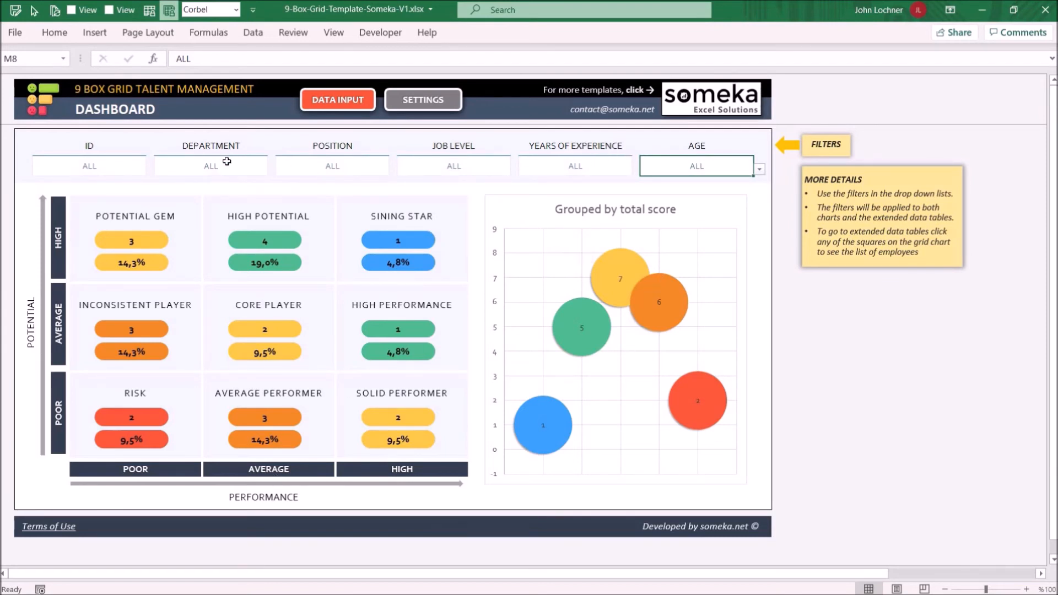
left_click(211, 165)
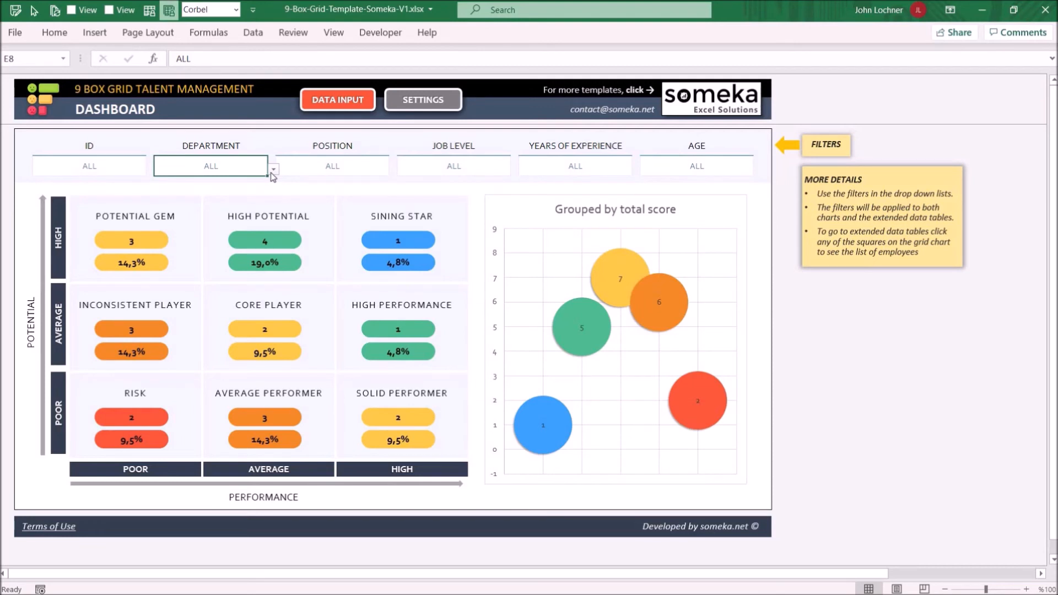
left_click(273, 168)
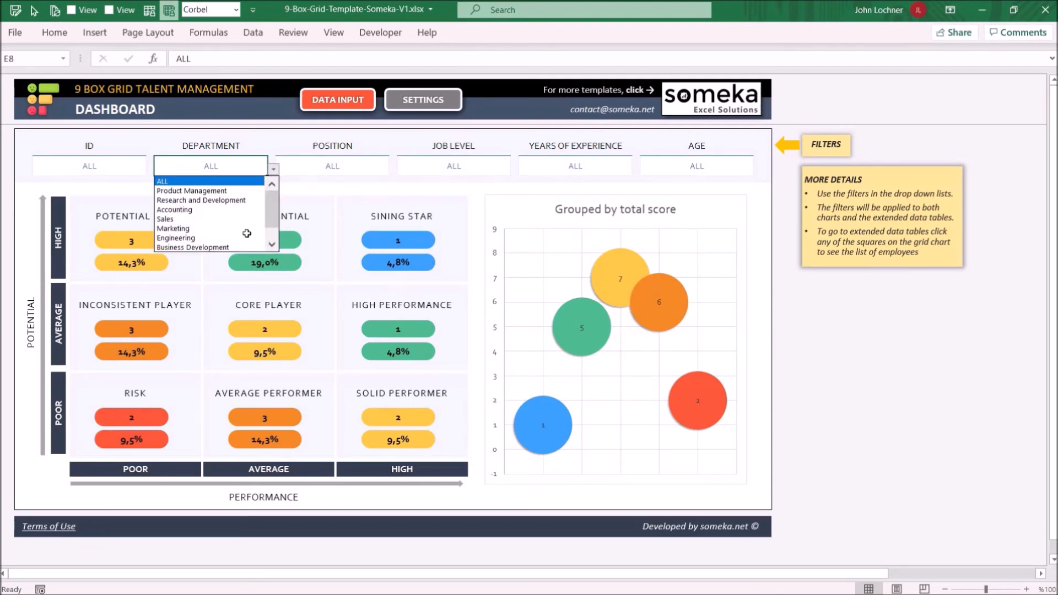
left_click(201, 201)
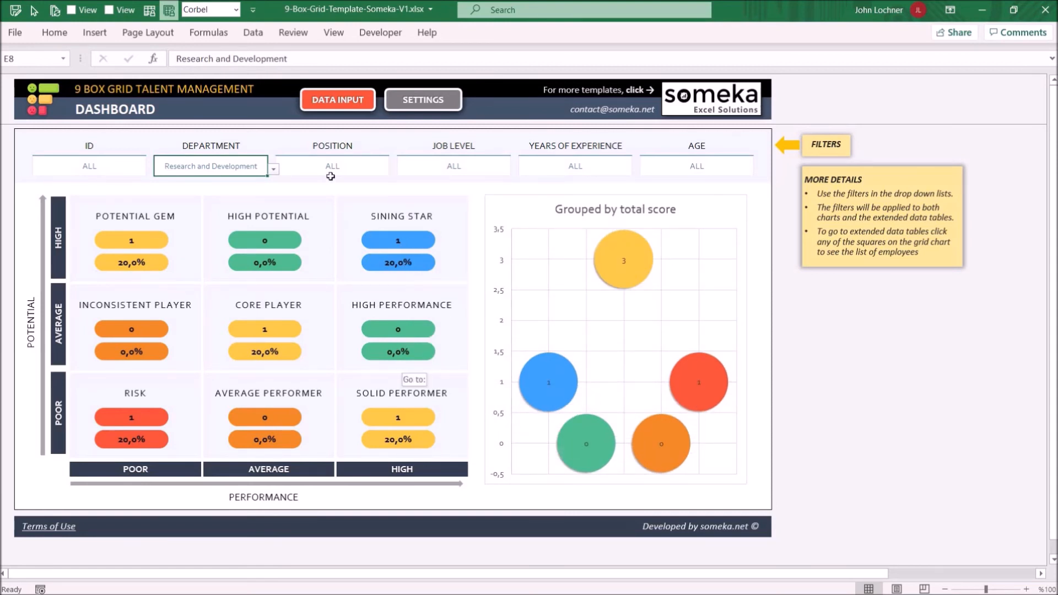
left_click(332, 166)
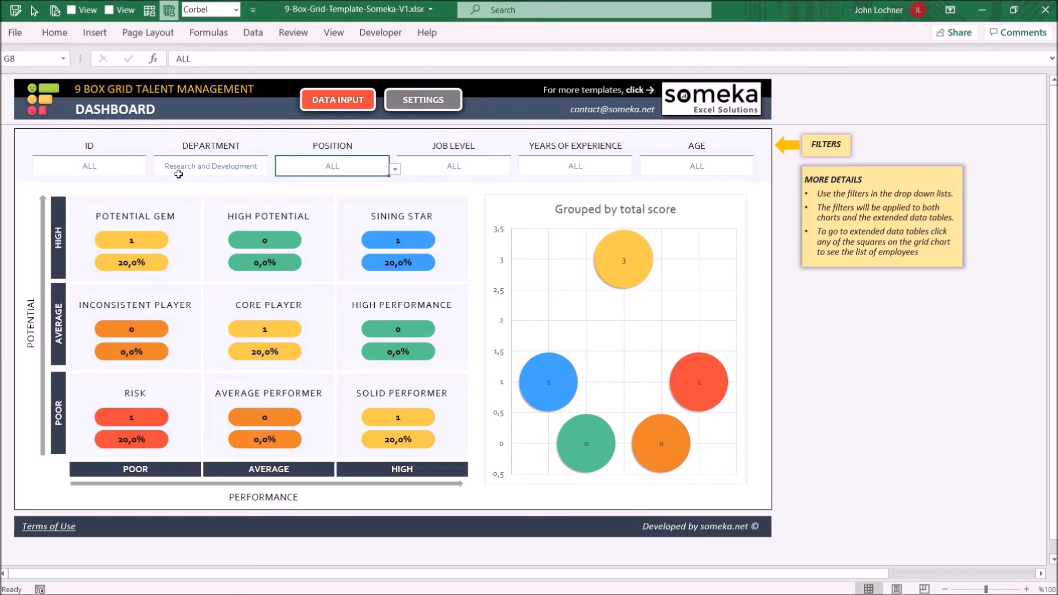
mouse_move(400, 171)
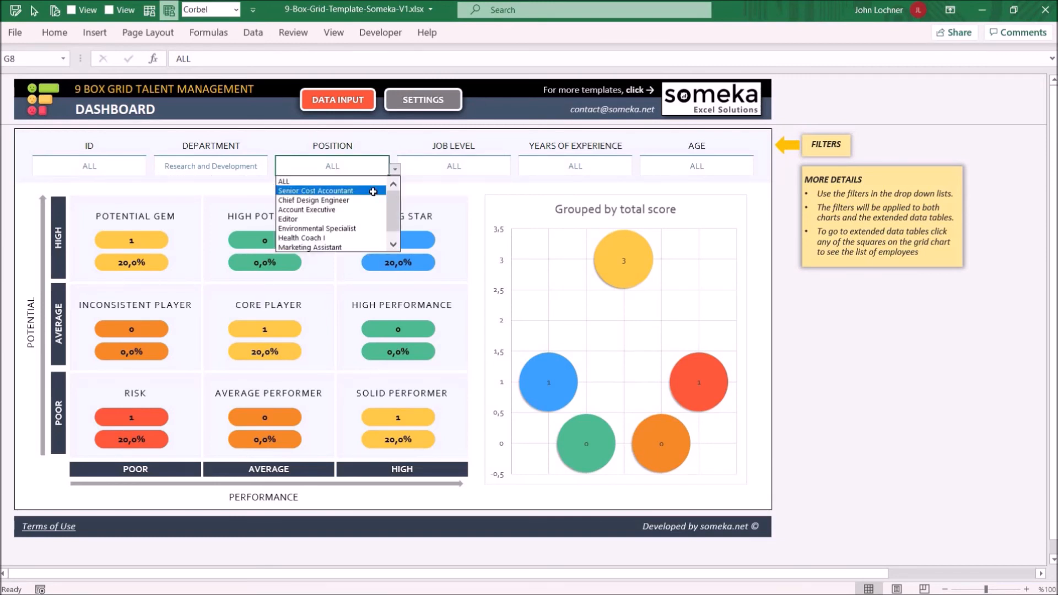
left_click(316, 228)
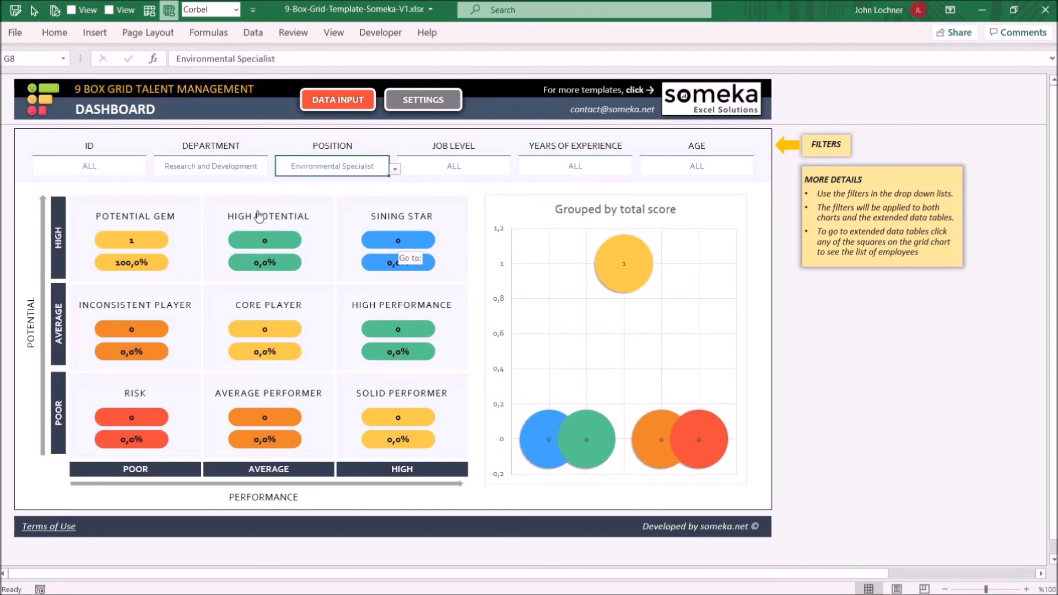
mouse_move(140, 264)
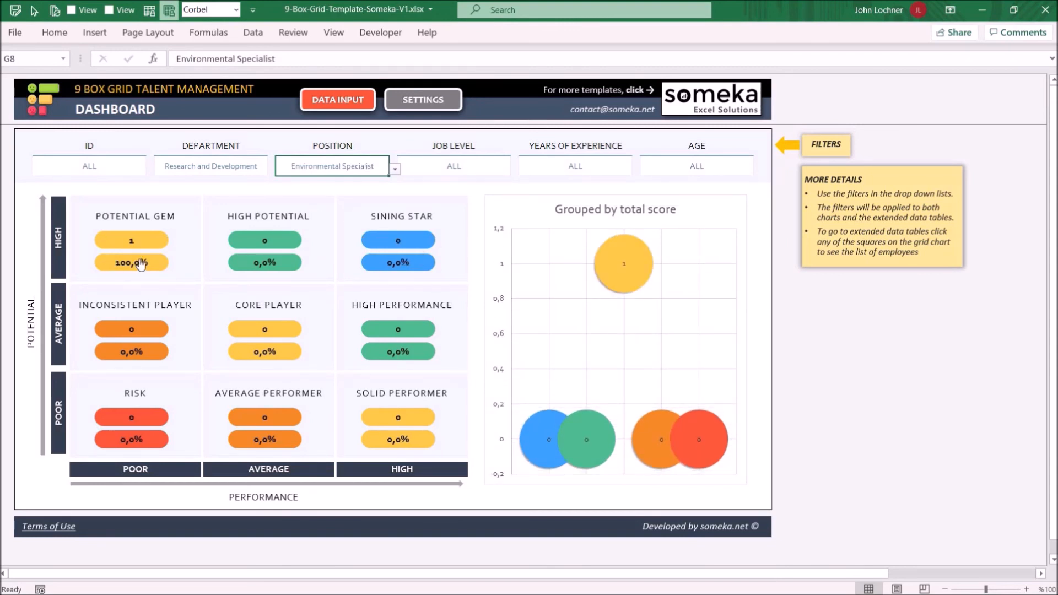